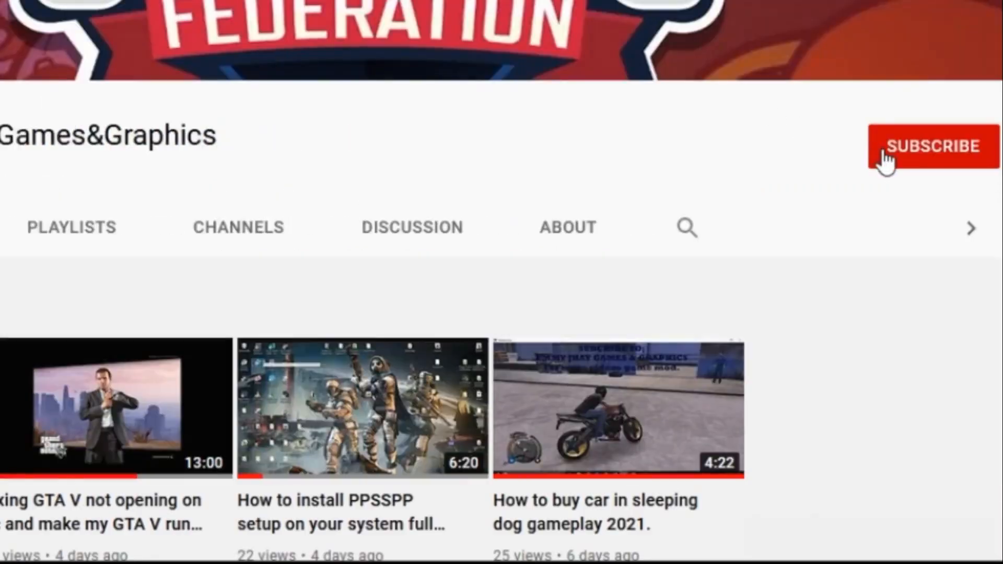
- Subscribe to the gaming channel and turn on the bell for all new-video notifications
{"action": "left_click", "coordinate": [934, 147]}
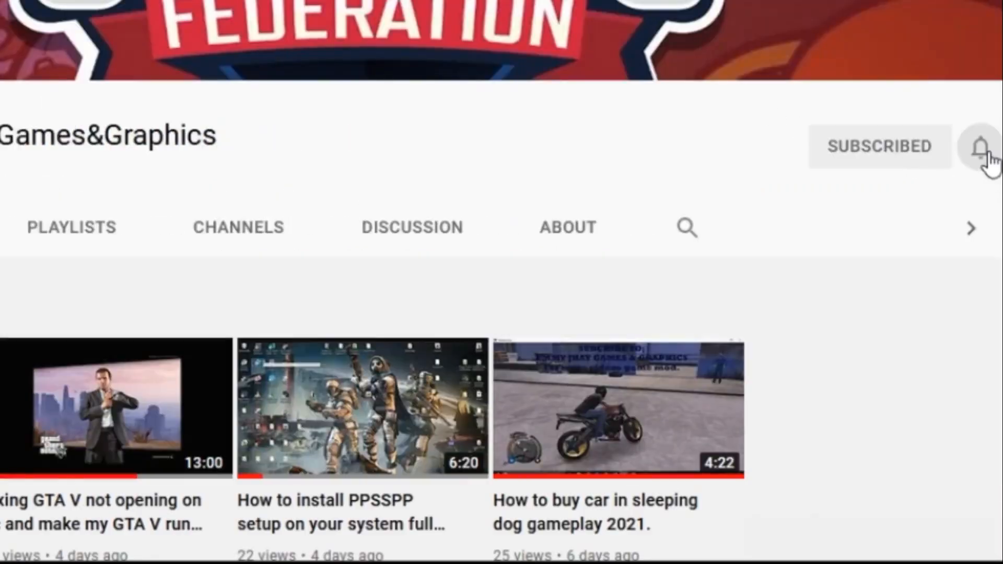
{"action": "left_click", "coordinate": [981, 146]}
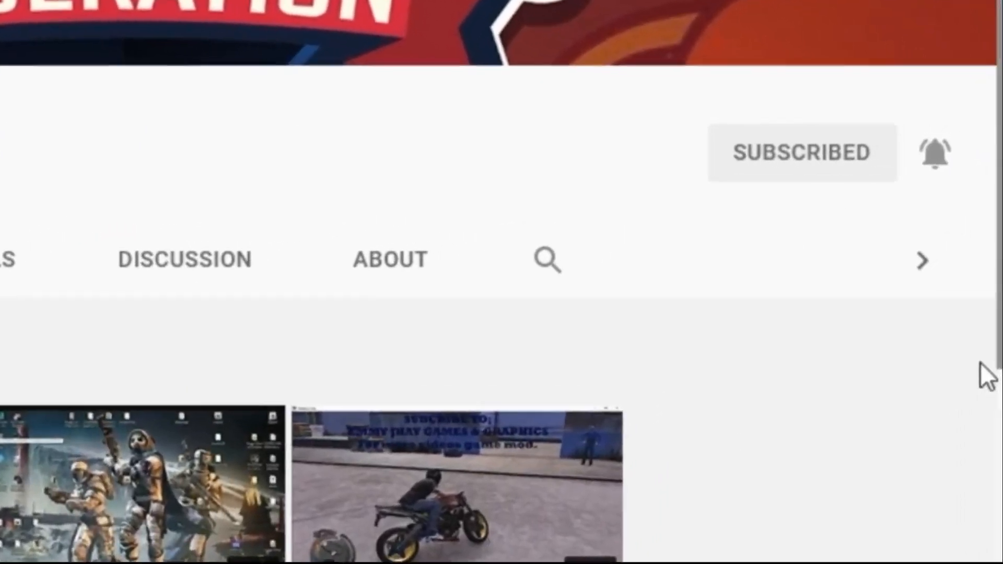
{"action": "scroll", "scroll_direction": "down", "scroll_amount": 3}
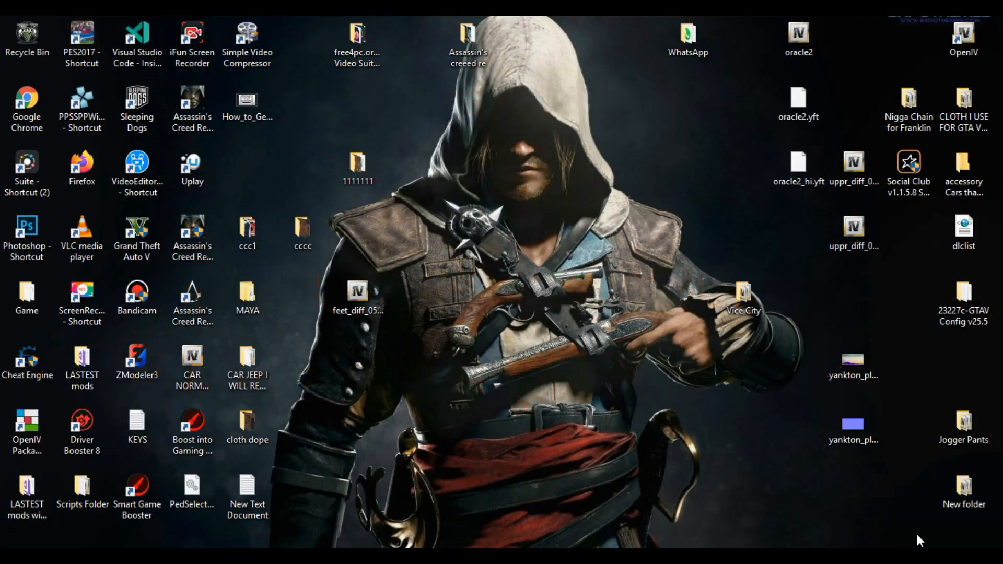
{"action": "mouse_move", "coordinate": [841, 483]}
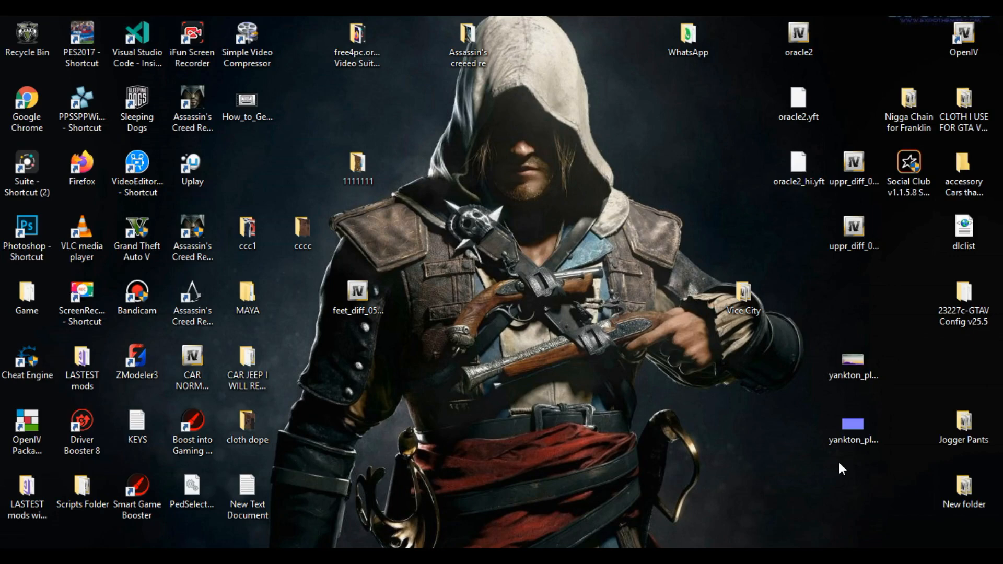
{"action": "mouse_move", "coordinate": [929, 538]}
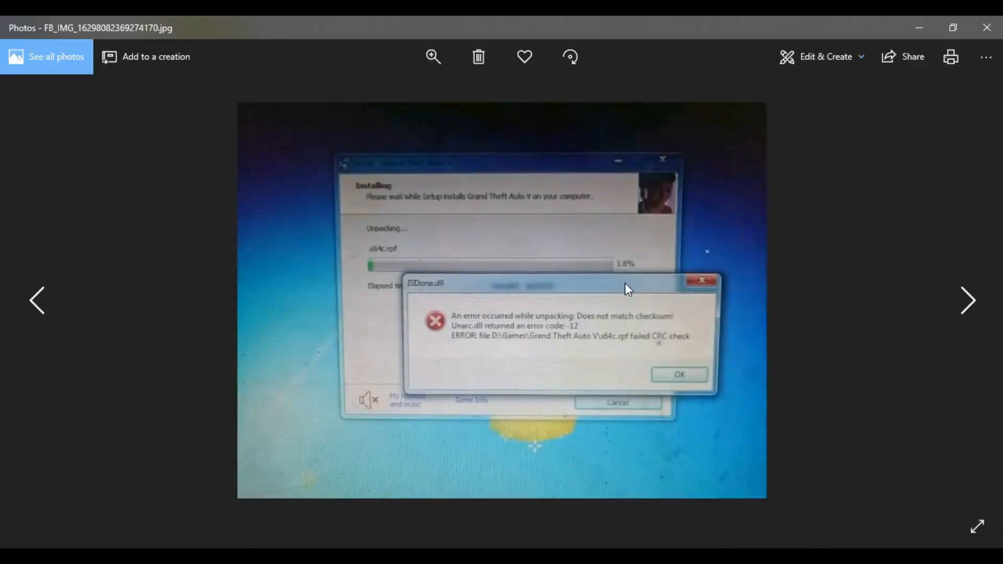
{"action": "mouse_move", "coordinate": [669, 330]}
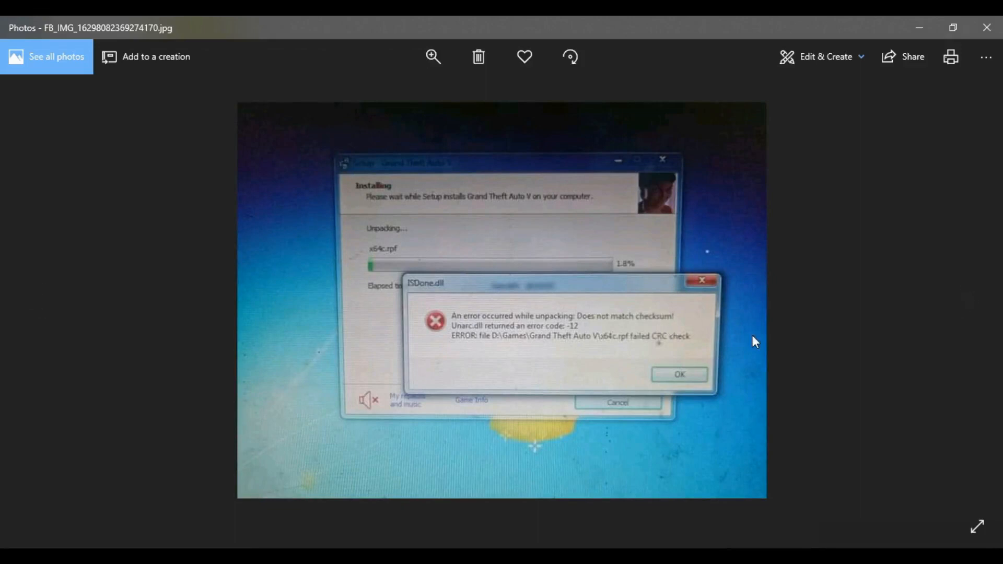
{"action": "mouse_move", "coordinate": [752, 343]}
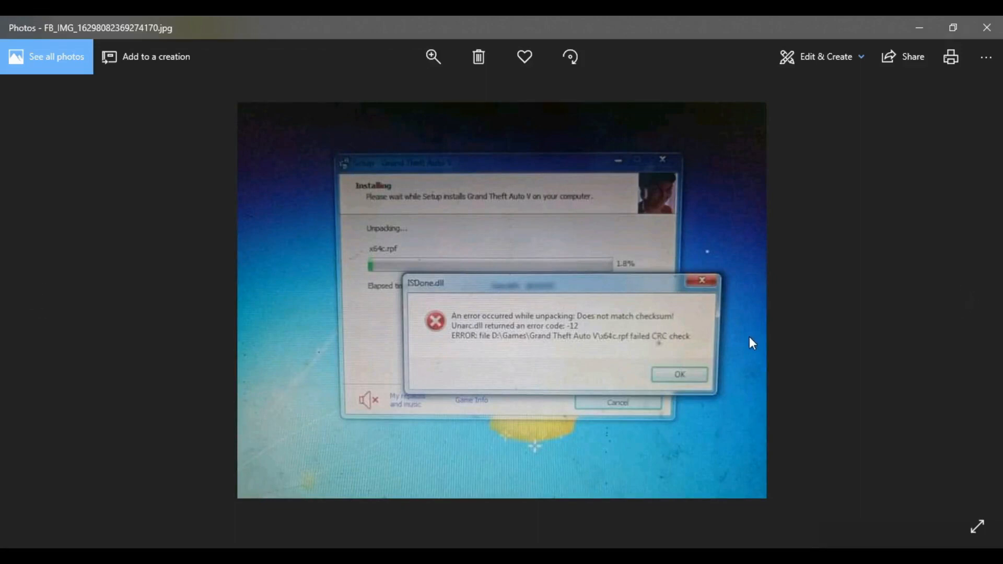
{"action": "mouse_move", "coordinate": [787, 367]}
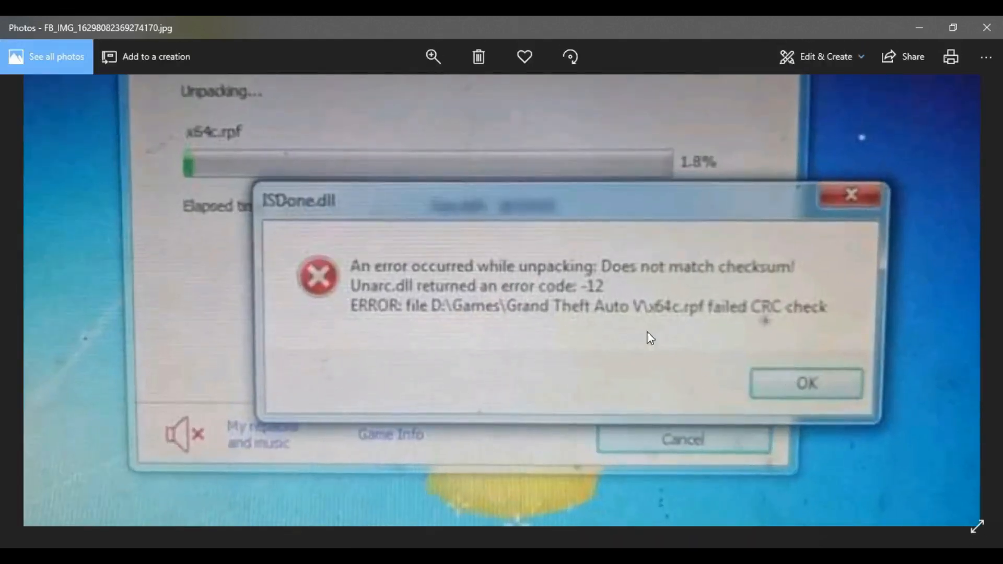
{"action": "mouse_move", "coordinate": [168, 334]}
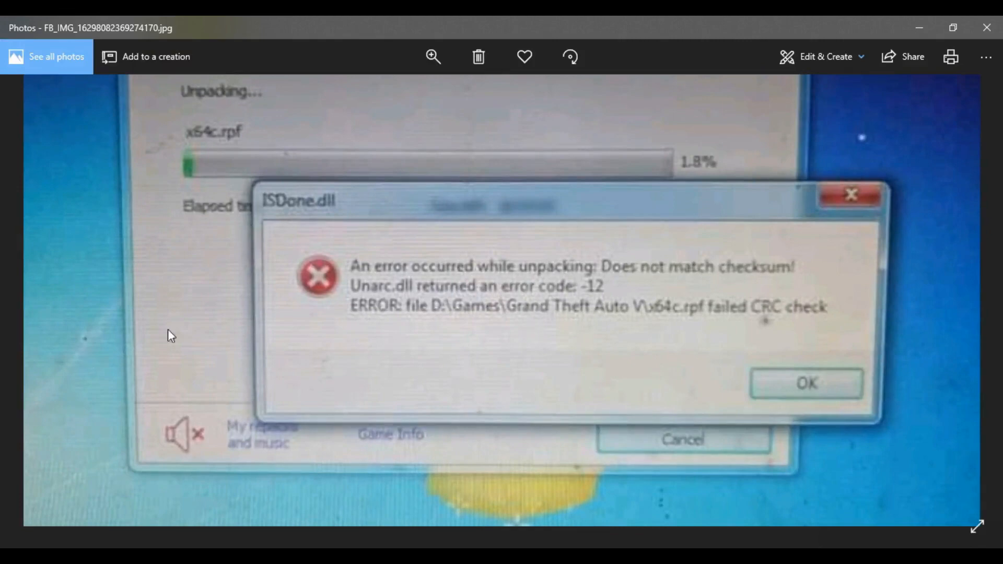
{"action": "mouse_move", "coordinate": [220, 324]}
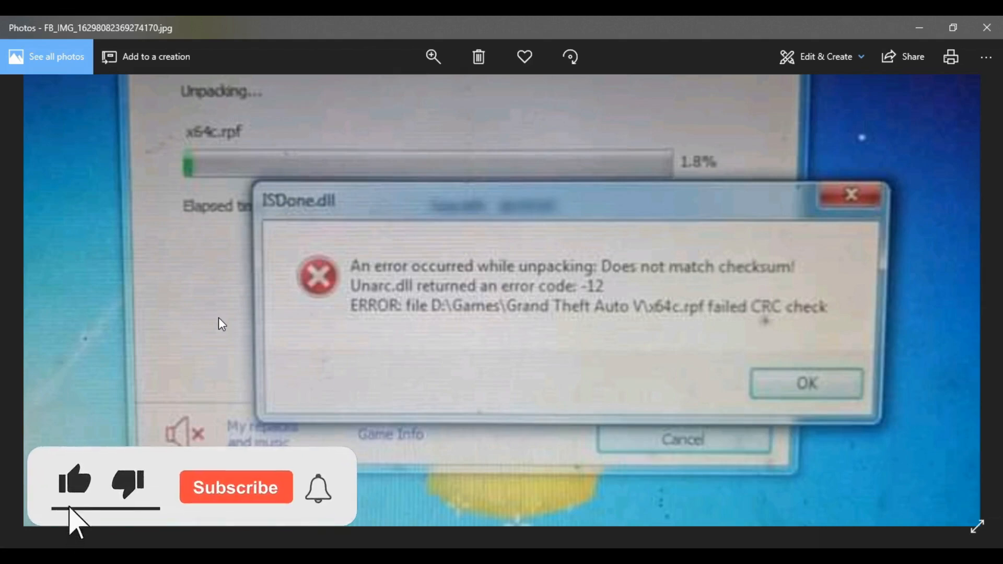
{"action": "left_click", "coordinate": [236, 488]}
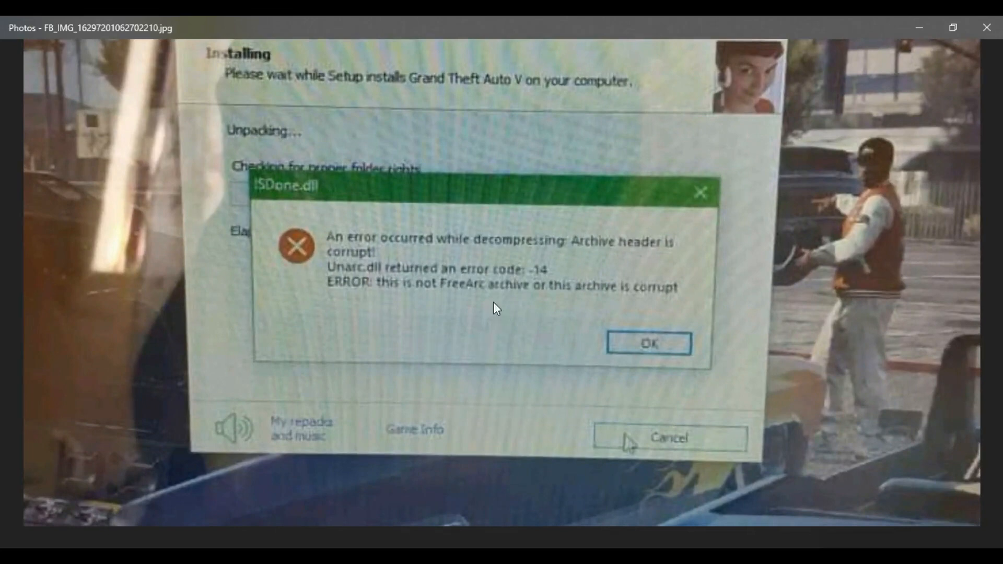
{"action": "mouse_move", "coordinate": [458, 334]}
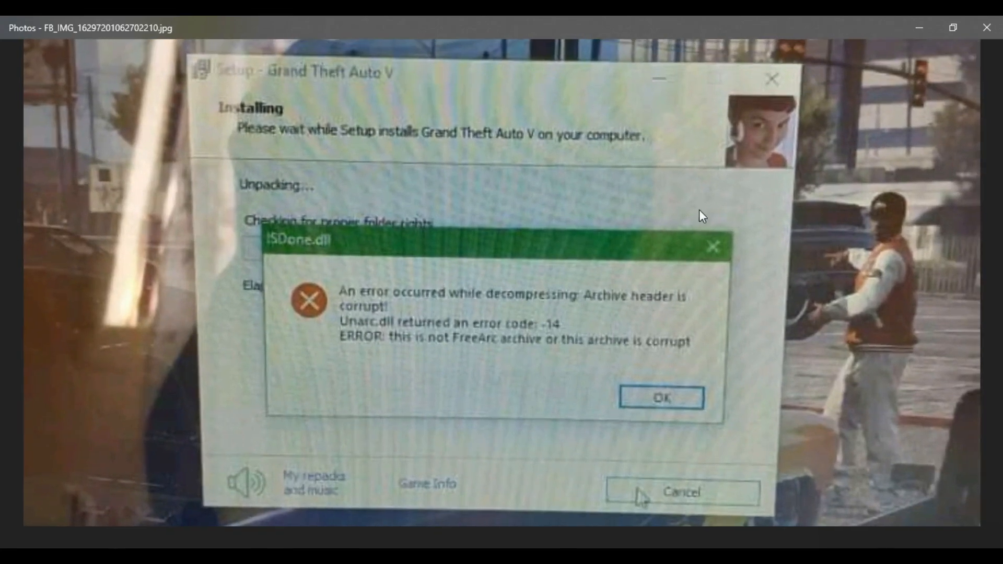
{"action": "mouse_move", "coordinate": [936, 130]}
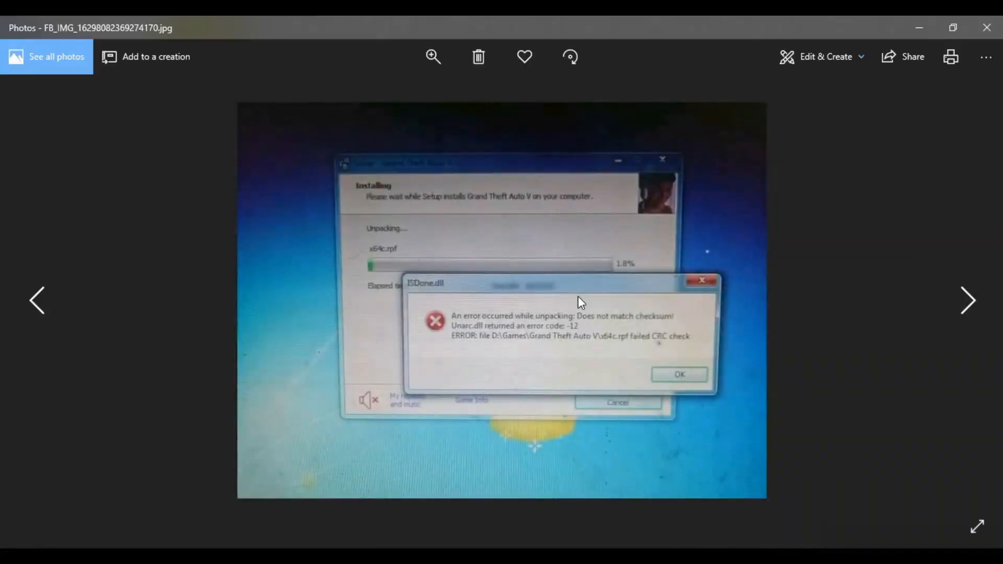
{"action": "mouse_move", "coordinate": [900, 20]}
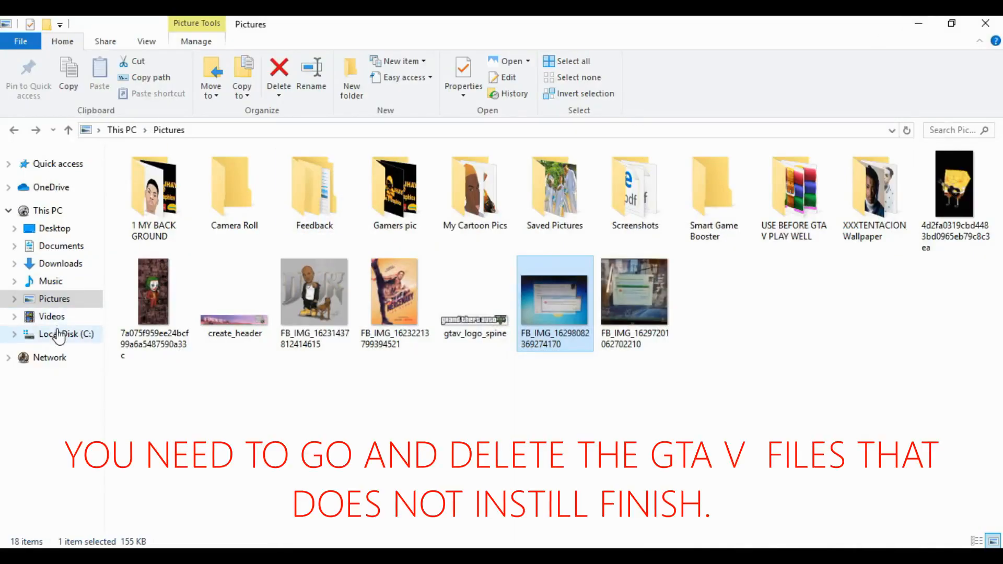
- Go to Local Disk (C:) and select the Program Files (x86) folder
{"action": "left_click", "coordinate": [67, 335]}
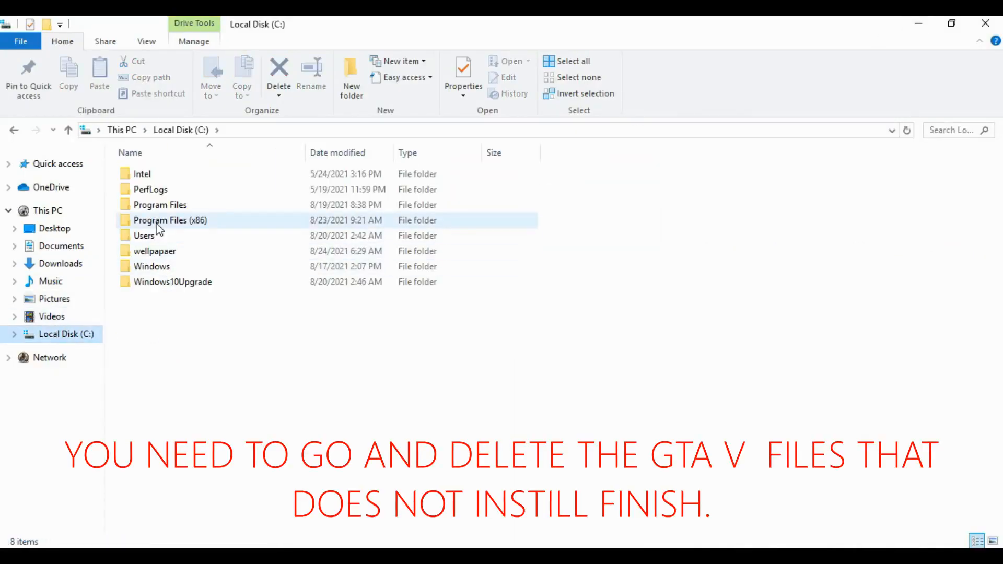
{"action": "left_click", "coordinate": [169, 220]}
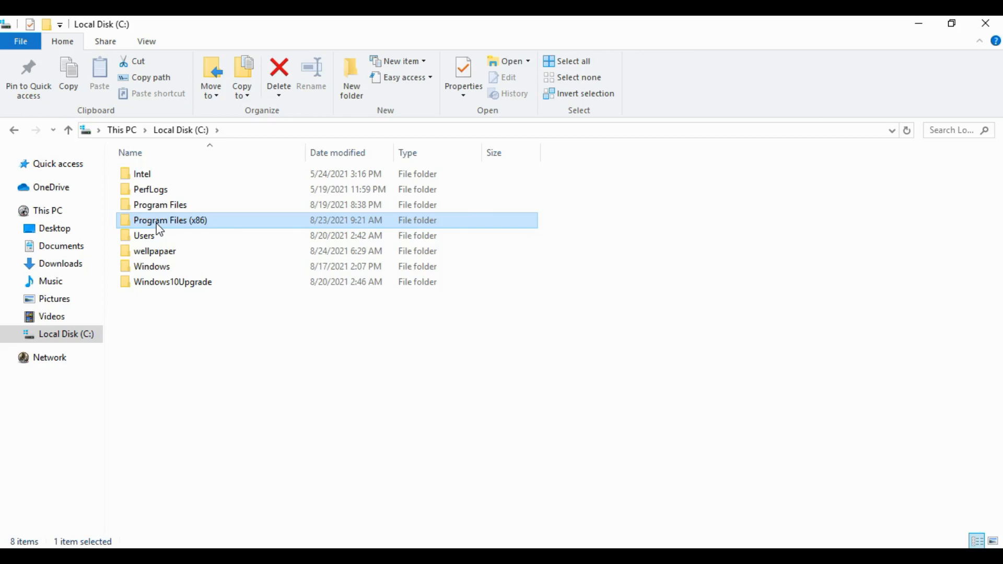
{"action": "mouse_move", "coordinate": [151, 356]}
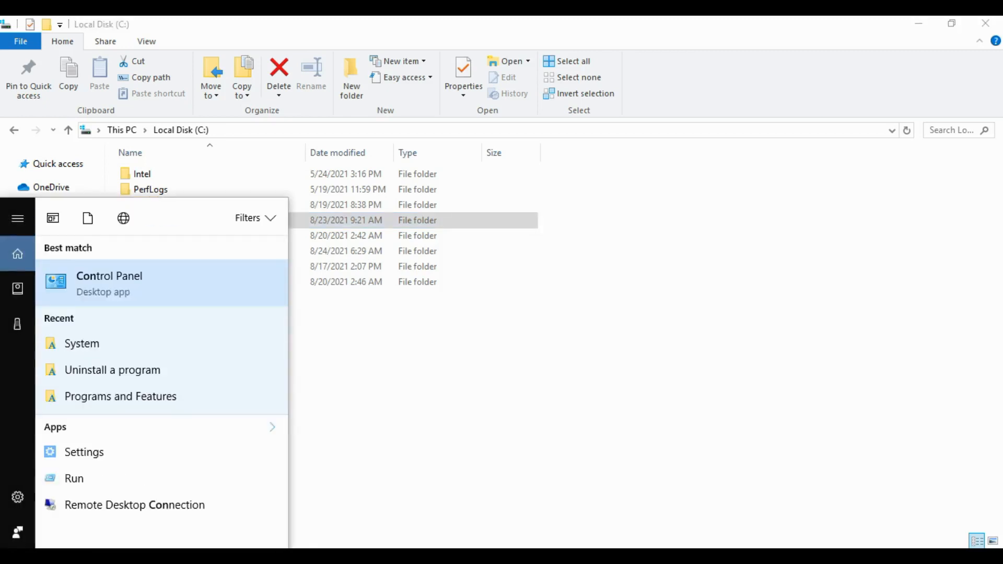
{"action": "left_click", "coordinate": [110, 275]}
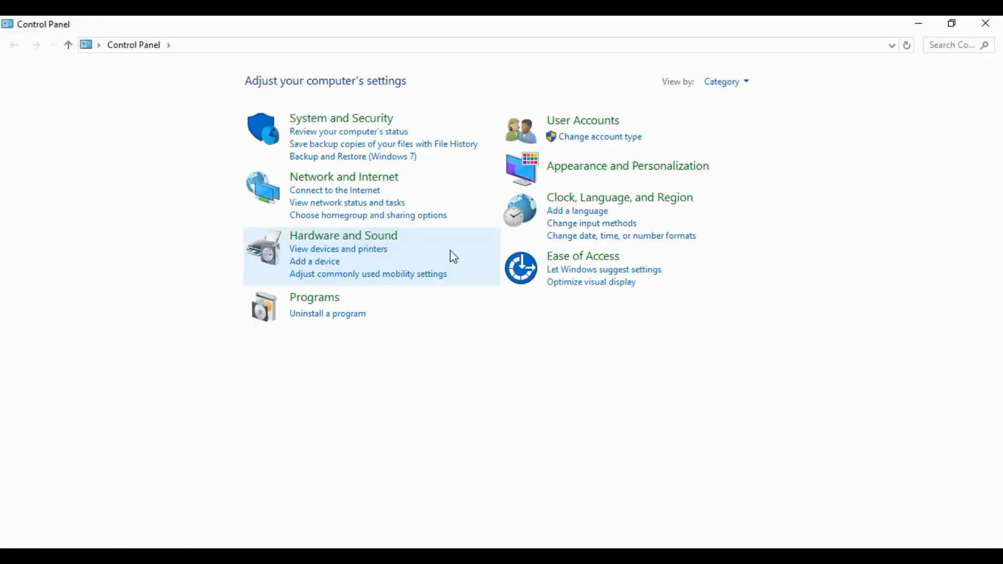
{"action": "left_click", "coordinate": [314, 297]}
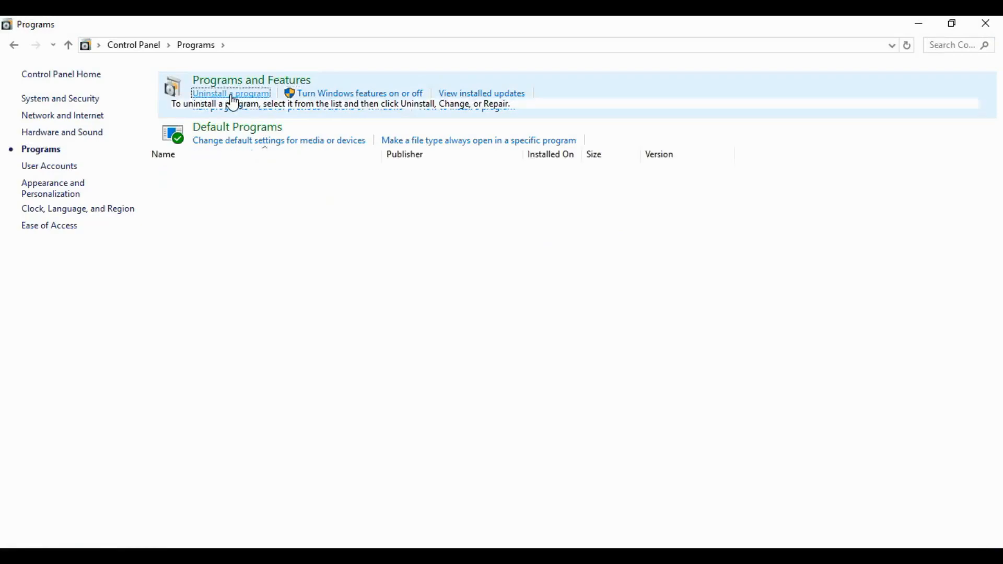
{"action": "left_click", "coordinate": [230, 94]}
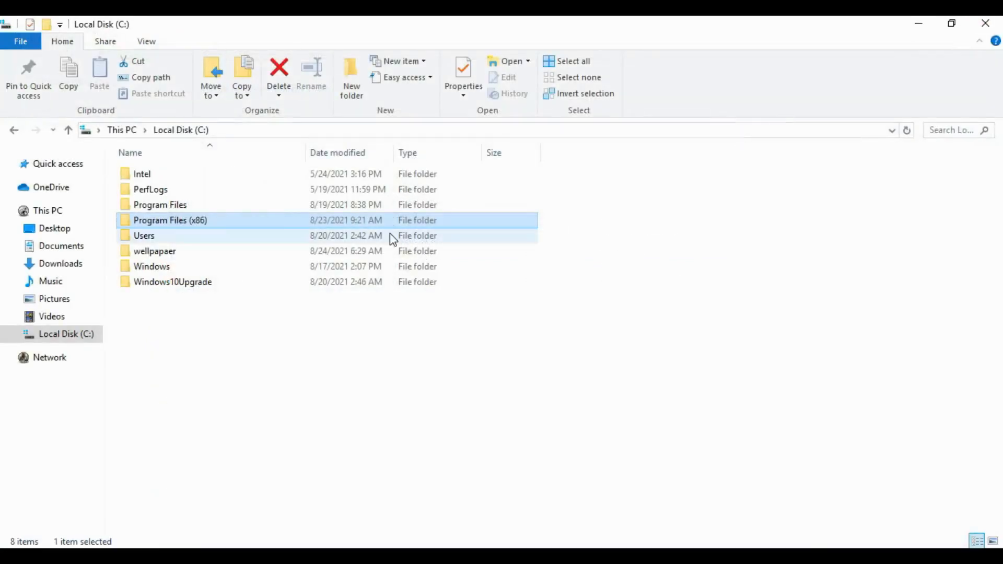
{"action": "mouse_move", "coordinate": [221, 234]}
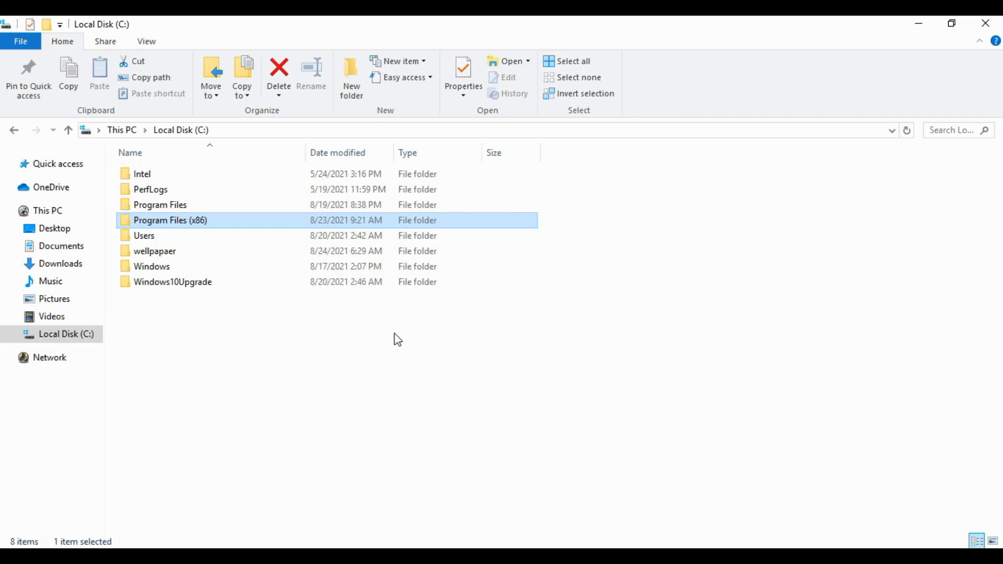
{"action": "mouse_move", "coordinate": [282, 299]}
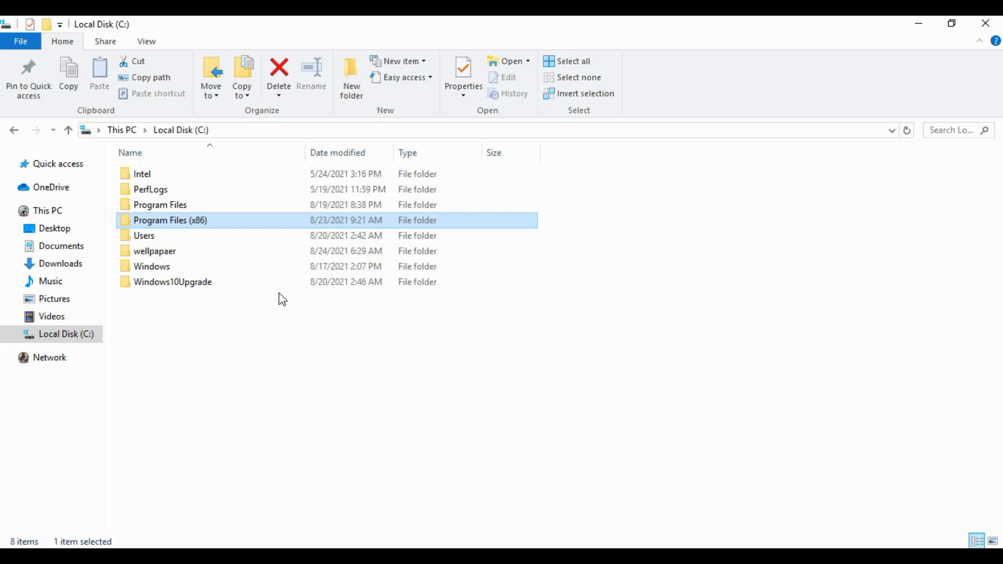
- Go back to Pictures and select the USE BEFORE GTA V PLAY WELL folder
{"action": "left_click", "coordinate": [54, 299]}
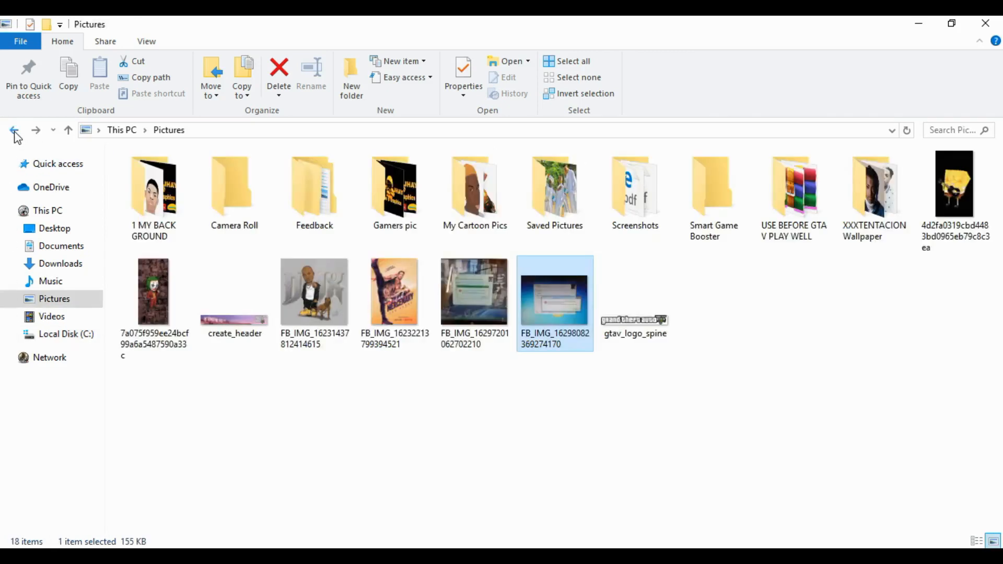
{"action": "left_click", "coordinate": [795, 188]}
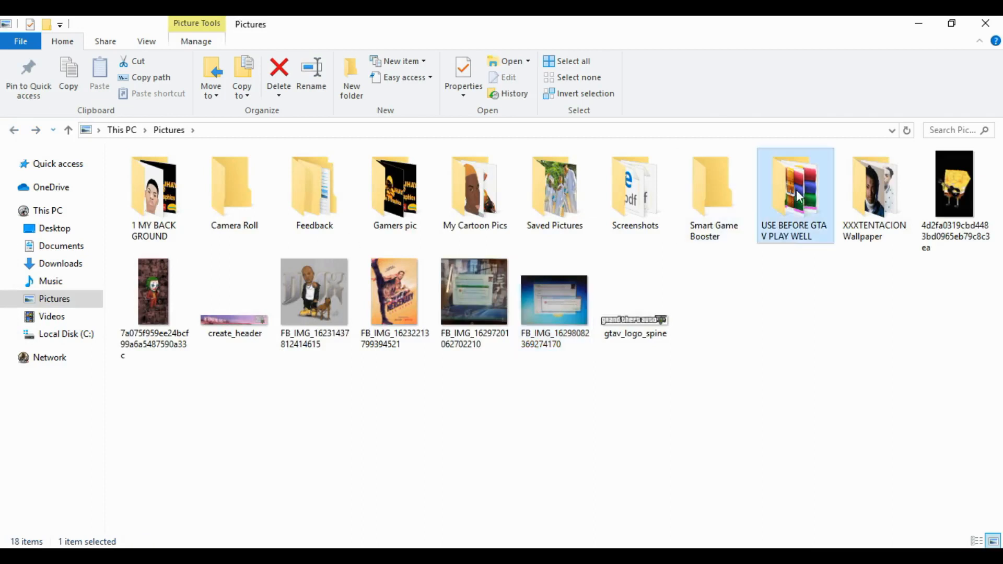
- Inside USE BEFORE GTA V PLAY WELL > fix for GTA V, copy ISDone.dll and unarc.dll
{"action": "double_click", "coordinate": [795, 185]}
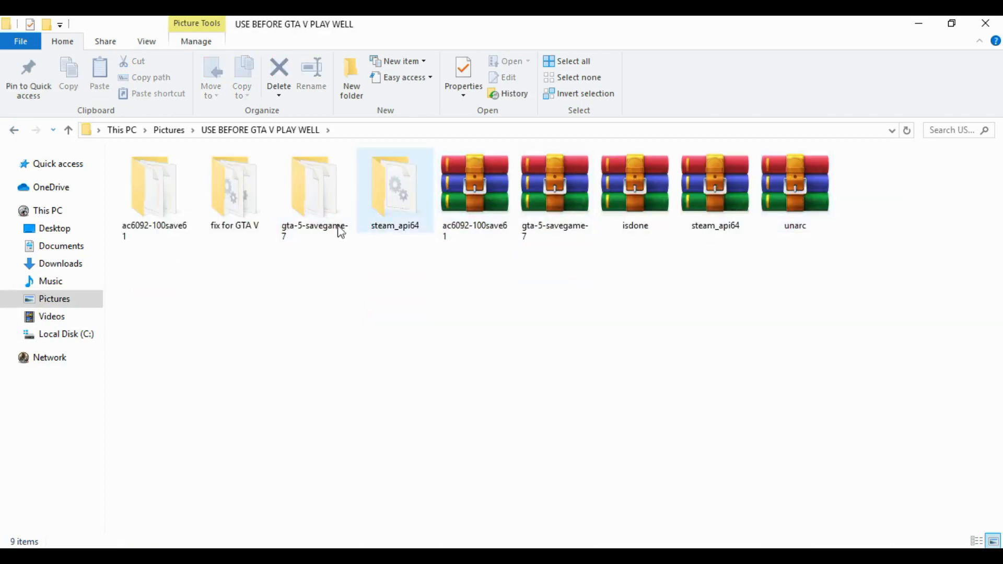
{"action": "double_click", "coordinate": [234, 183]}
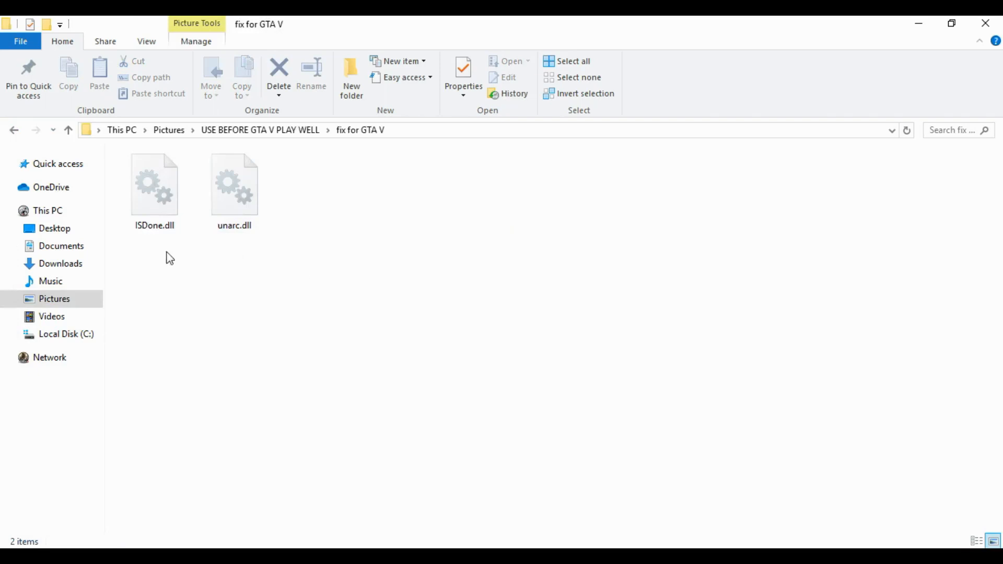
{"action": "mouse_move", "coordinate": [318, 222]}
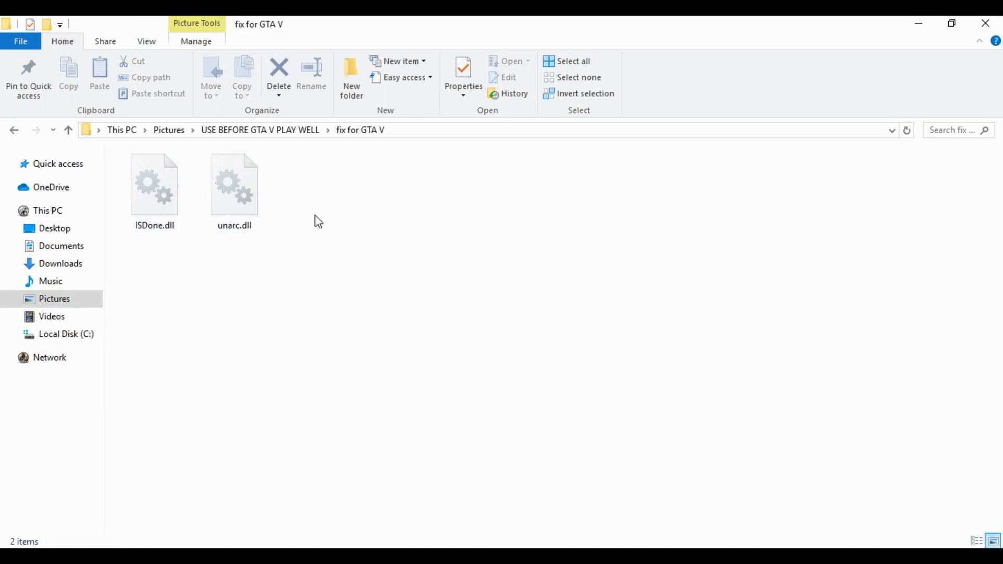
{"action": "mouse_move", "coordinate": [209, 277]}
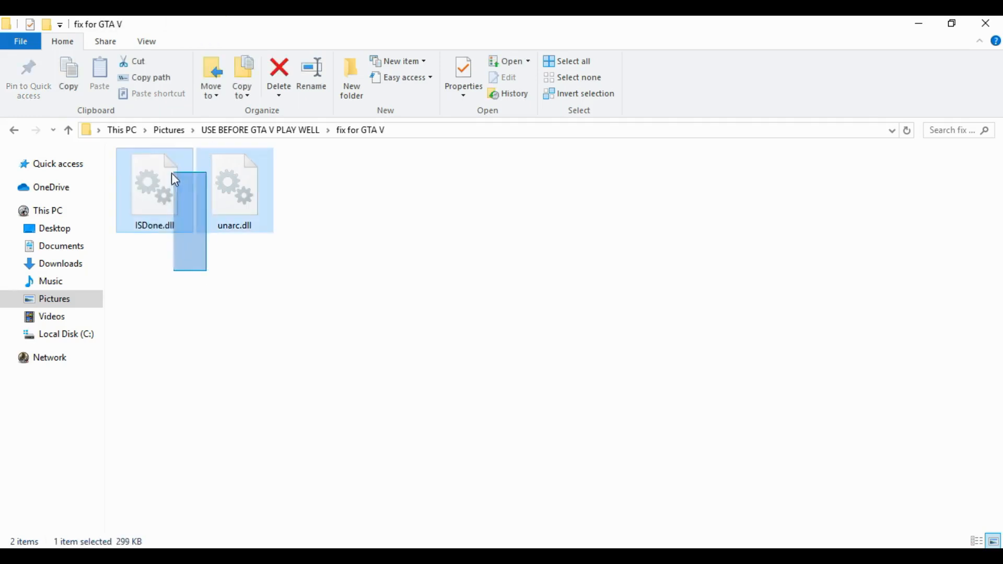
{"action": "right_click", "coordinate": [149, 210]}
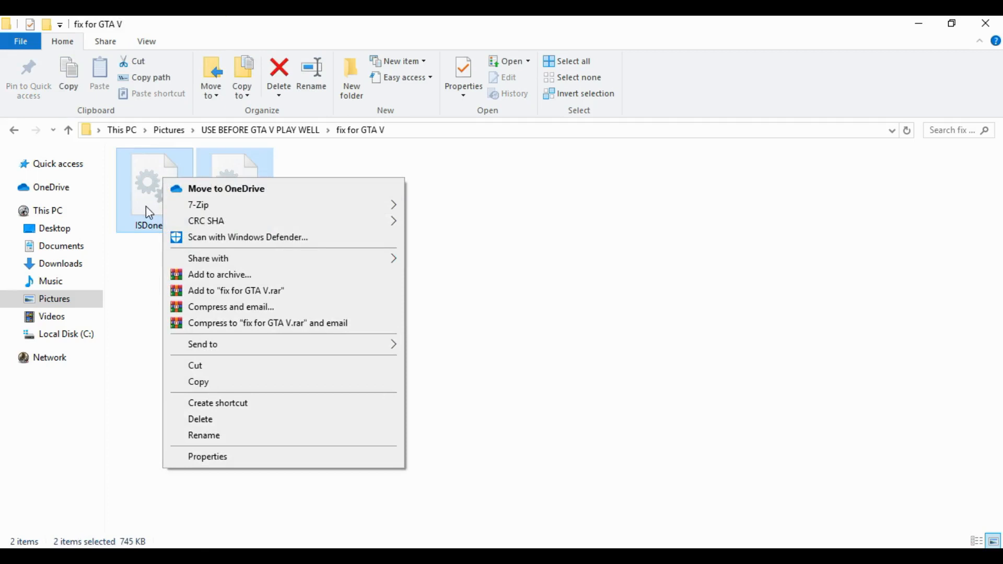
{"action": "mouse_move", "coordinate": [189, 383]}
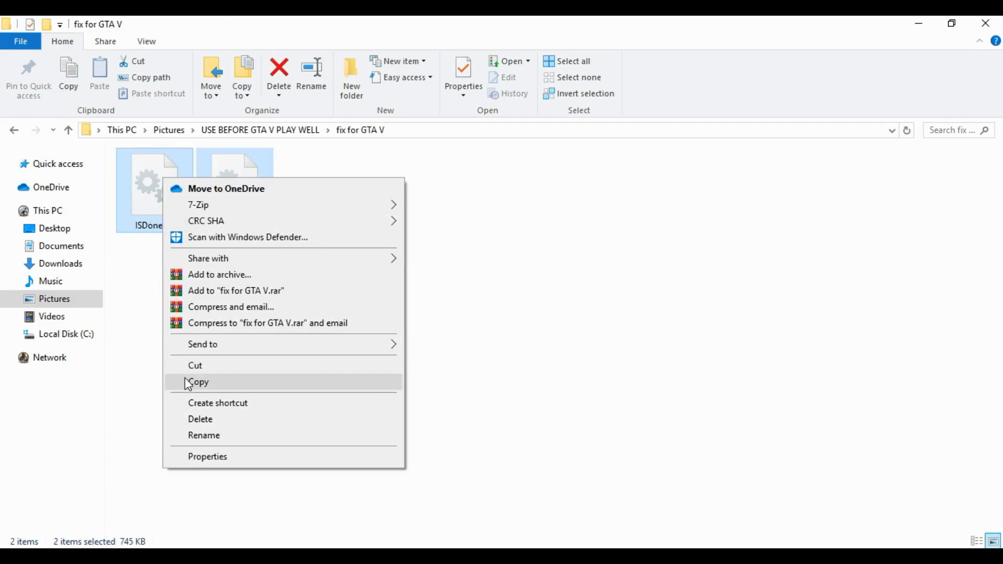
{"action": "left_click", "coordinate": [199, 383]}
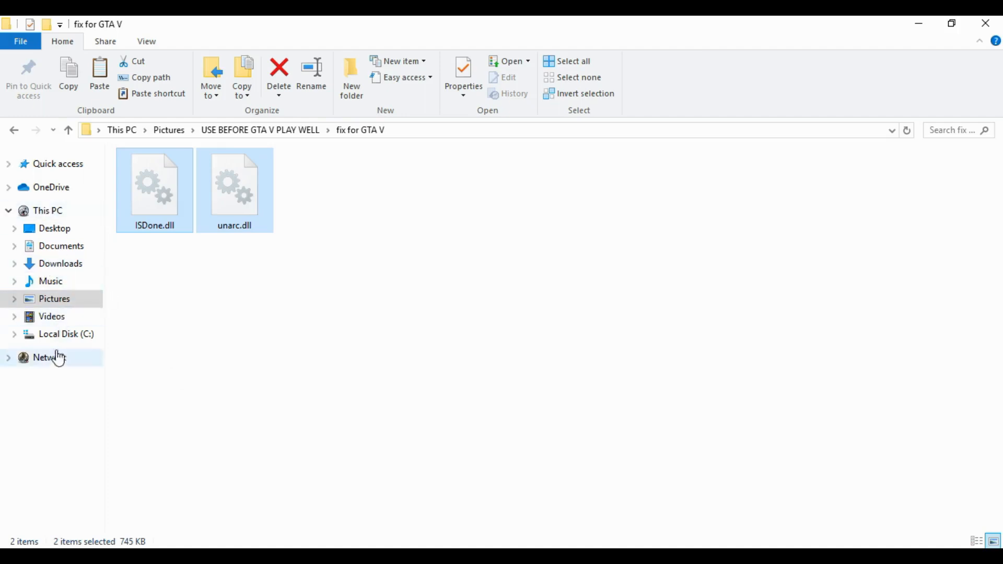
- Go to C:\Windows and select the System32 folder
{"action": "left_click", "coordinate": [66, 334]}
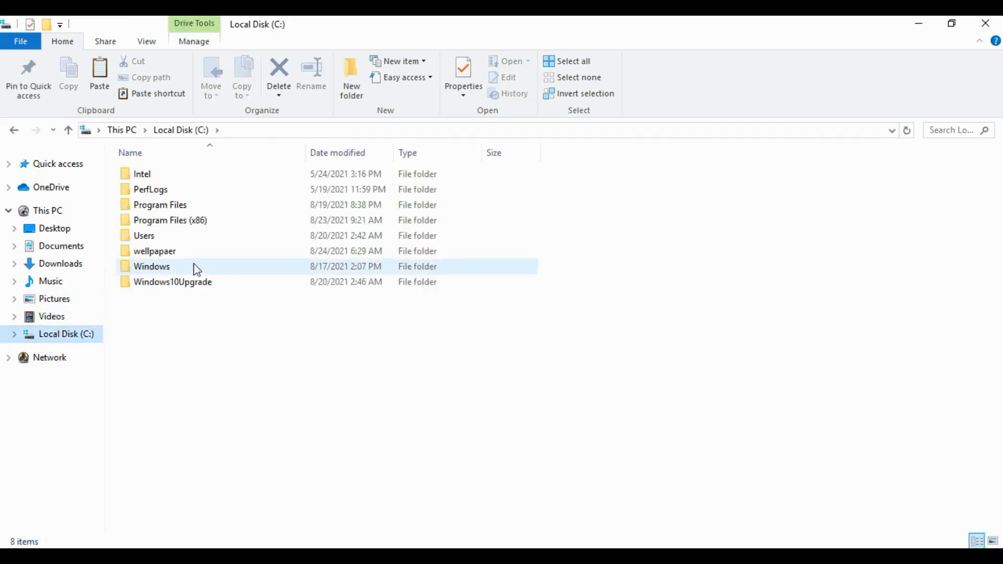
{"action": "double_click", "coordinate": [153, 267]}
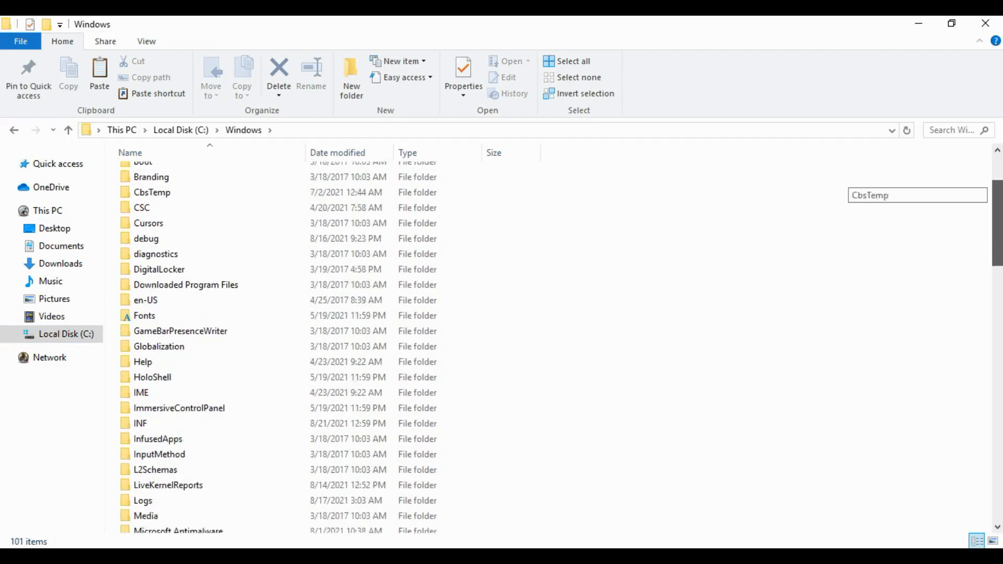
{"action": "scroll", "scroll_direction": "down", "scroll_amount": 3}
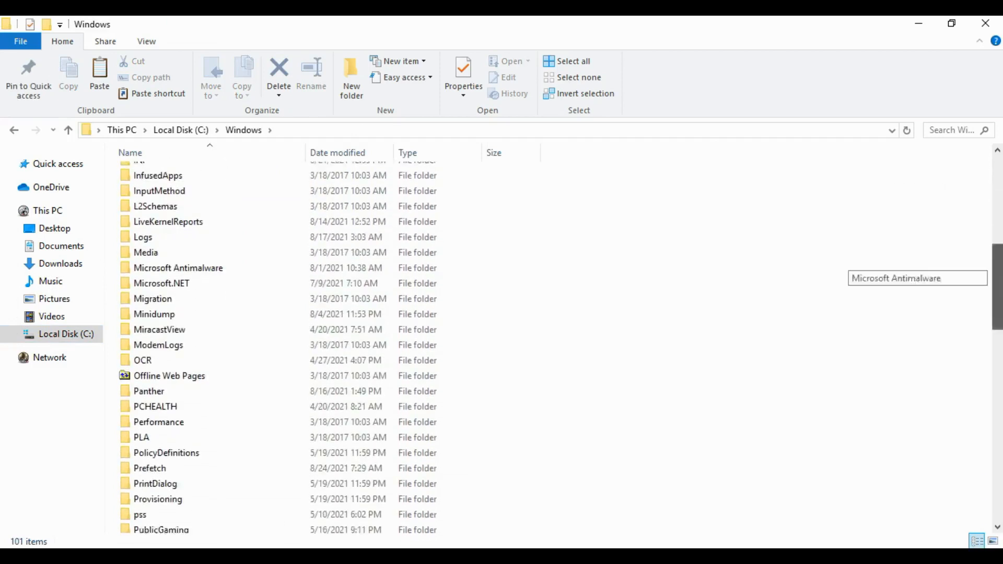
{"action": "scroll", "scroll_direction": "down", "scroll_amount": 3}
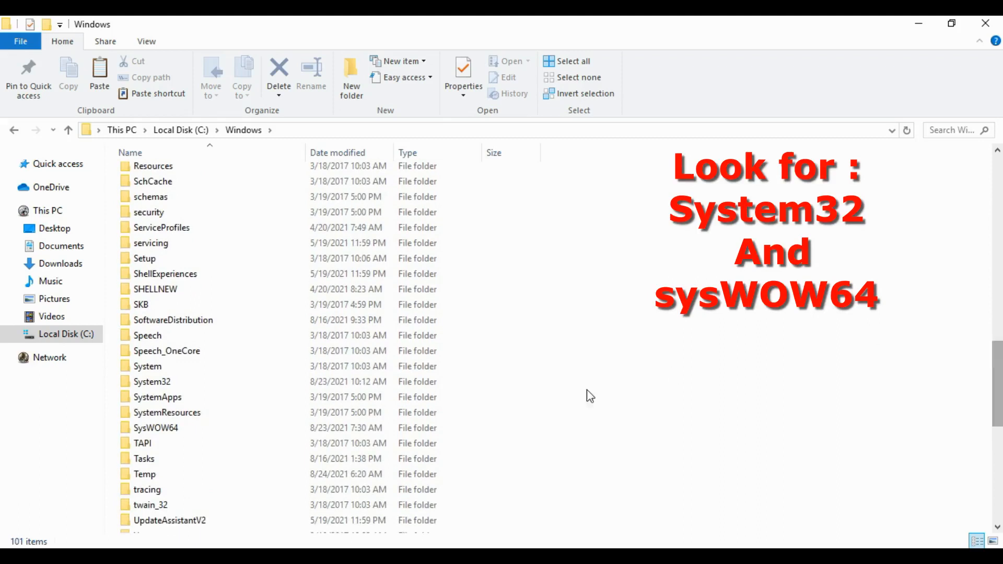
{"action": "left_click", "coordinate": [151, 381]}
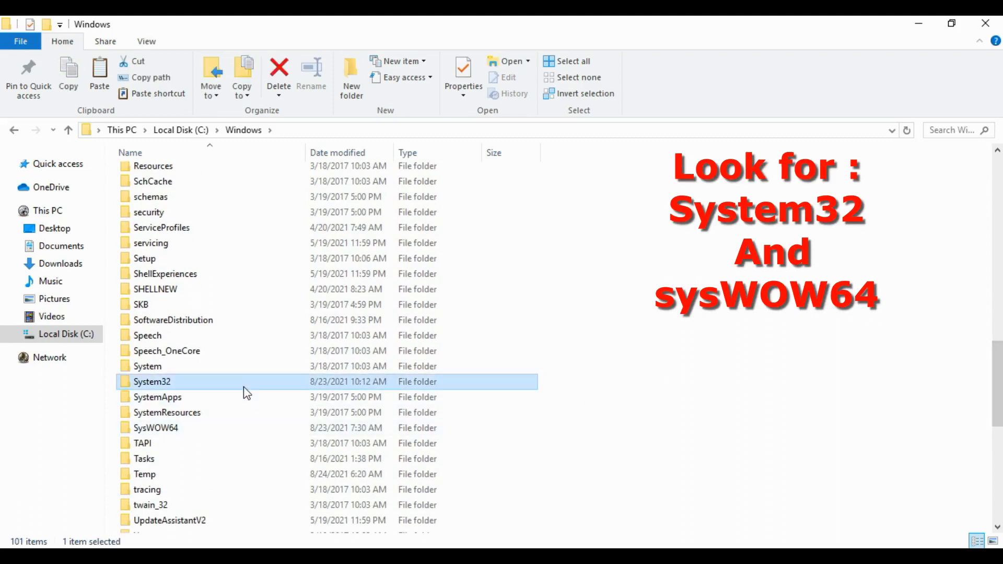
- Paste both DLLs into System32, replacing the existing files and granting administrator permission
{"action": "double_click", "coordinate": [152, 382]}
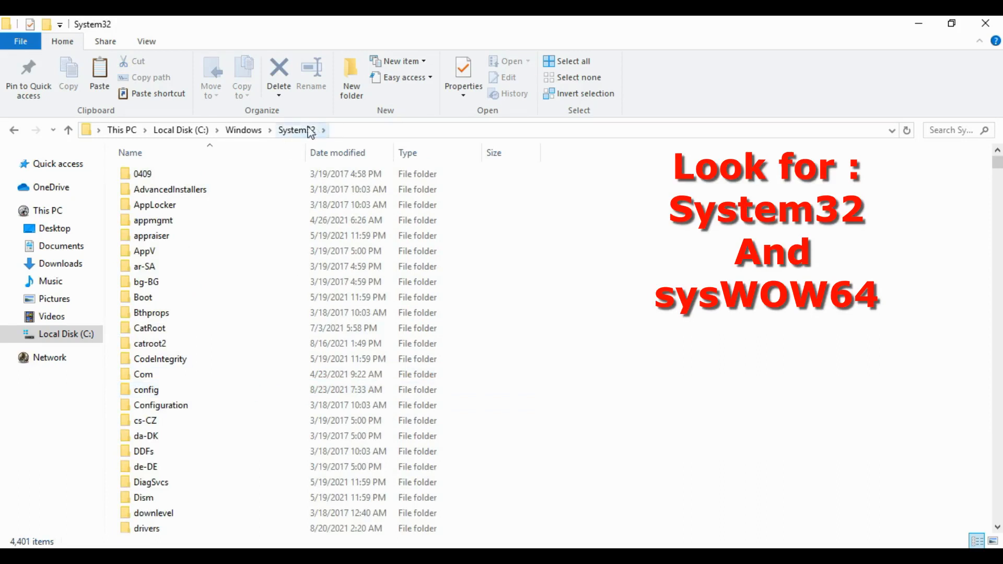
{"action": "right_click", "coordinate": [619, 253]}
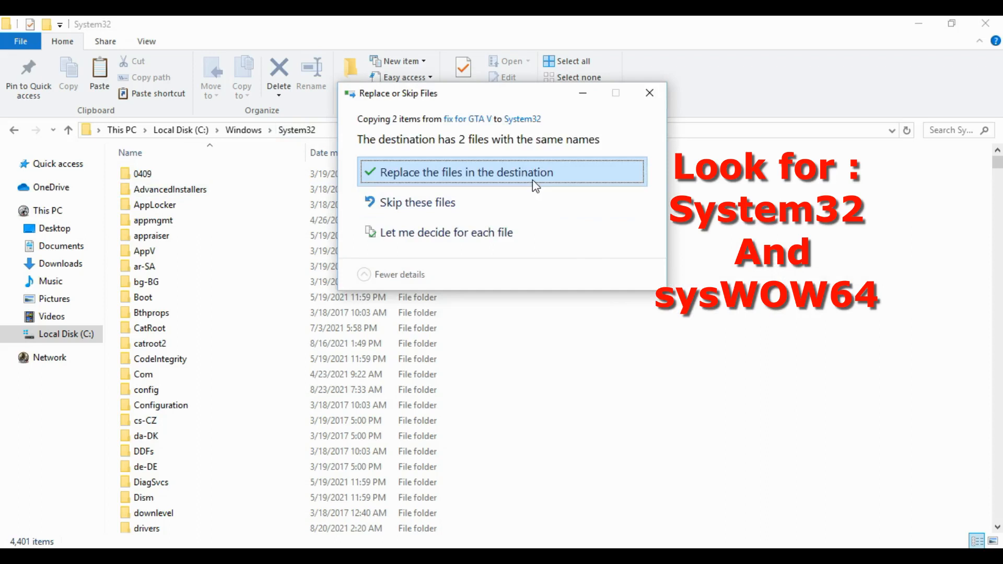
{"action": "left_click", "coordinate": [502, 172]}
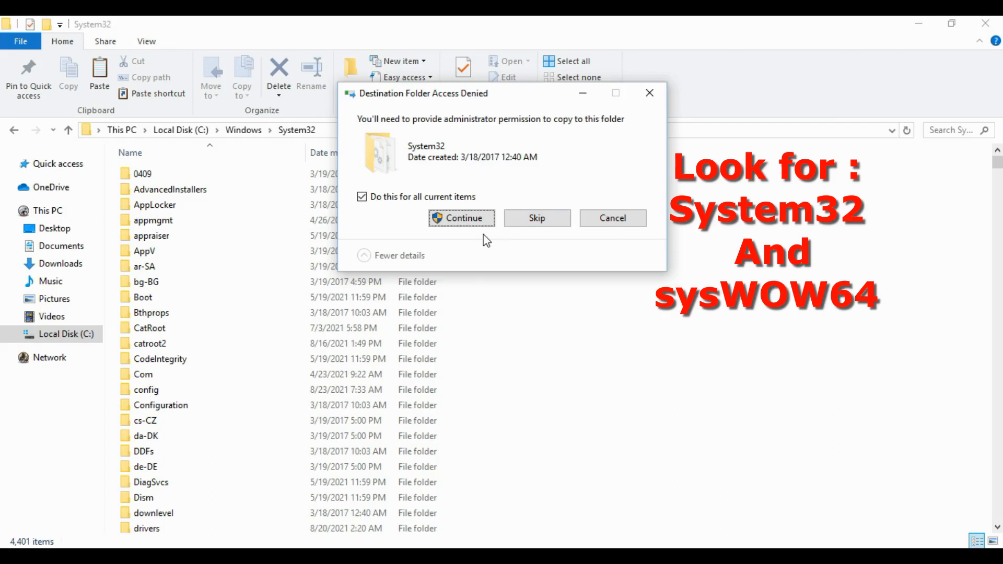
{"action": "mouse_move", "coordinate": [386, 258]}
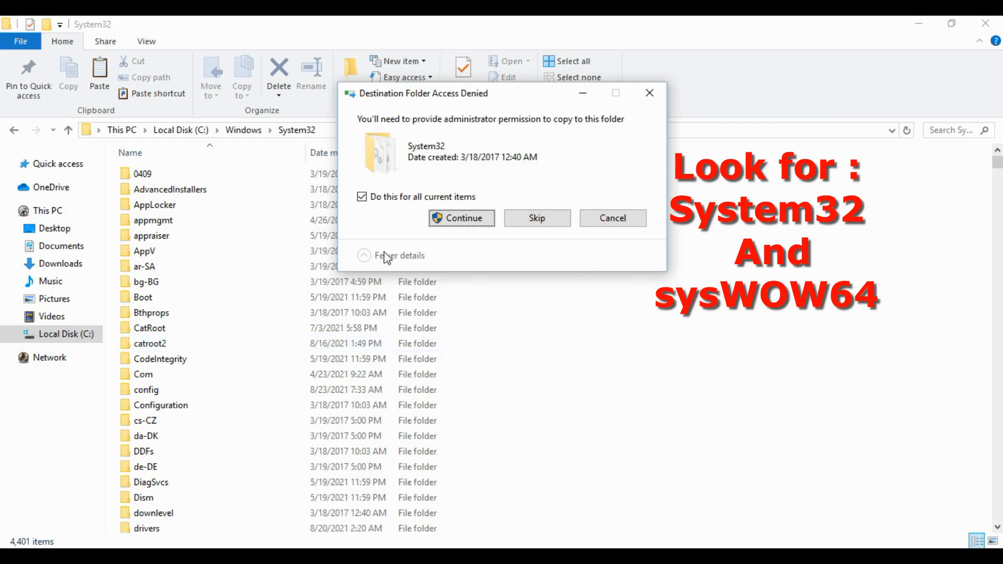
{"action": "left_click", "coordinate": [462, 218]}
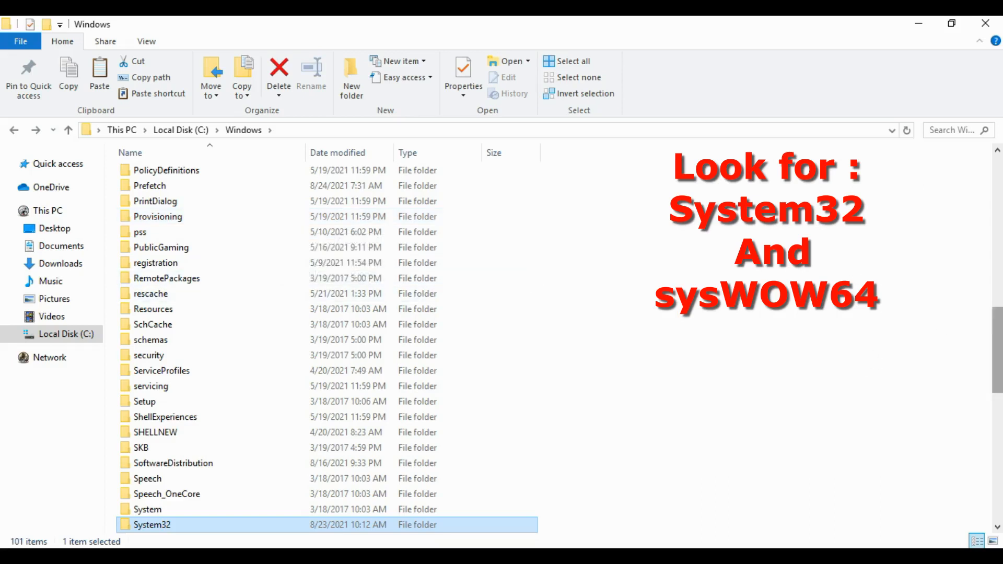
{"action": "scroll", "scroll_direction": "down", "scroll_amount": 3}
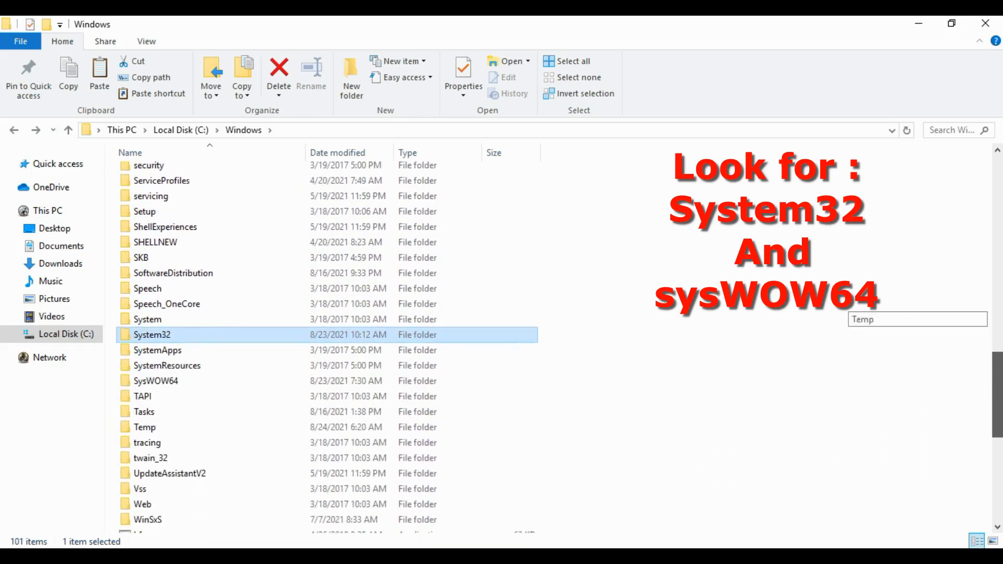
{"action": "left_click", "coordinate": [157, 377]}
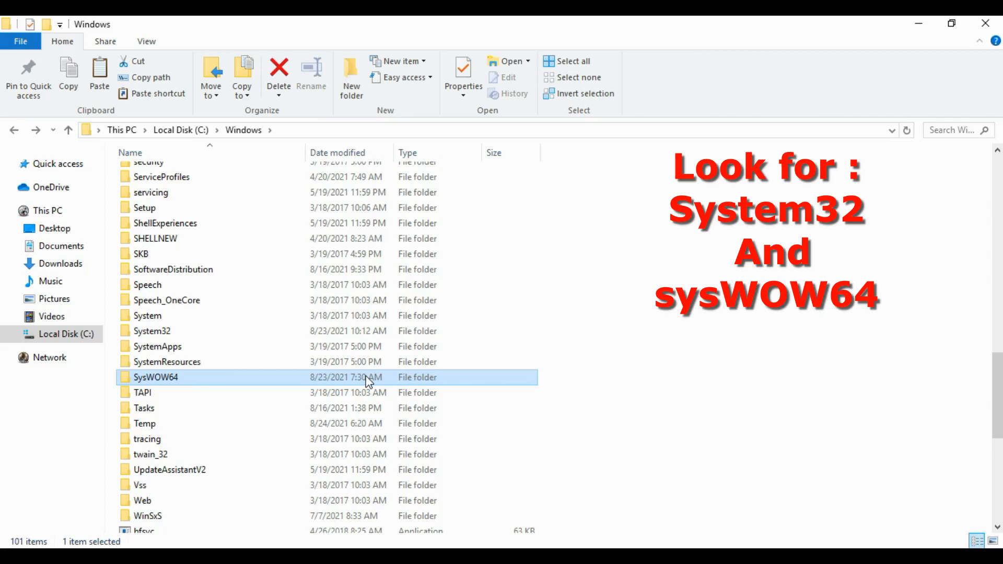
- Paste both DLLs into SysWOW64, replacing existing files for all items with administrator permission
{"action": "double_click", "coordinate": [159, 378]}
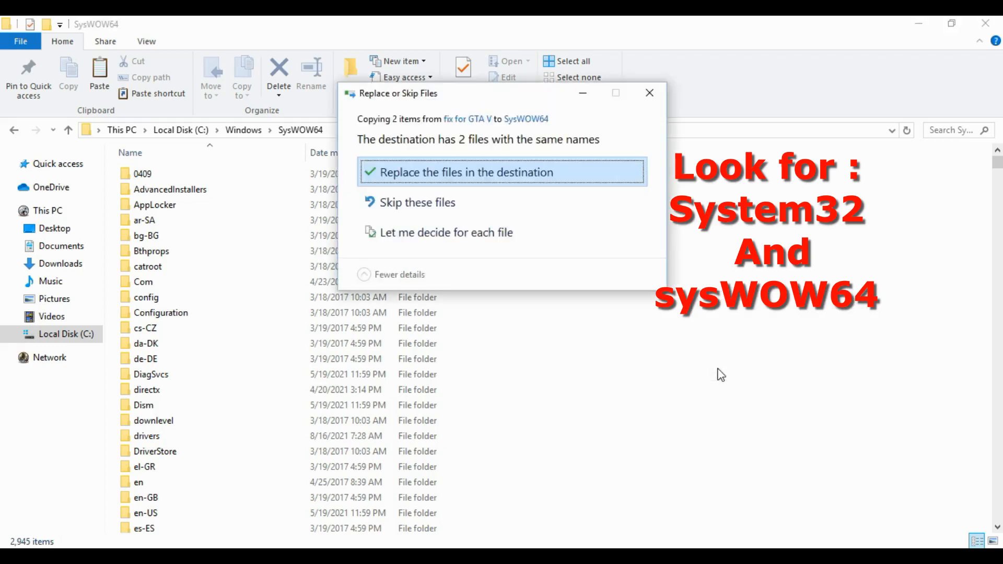
{"action": "left_click", "coordinate": [502, 173]}
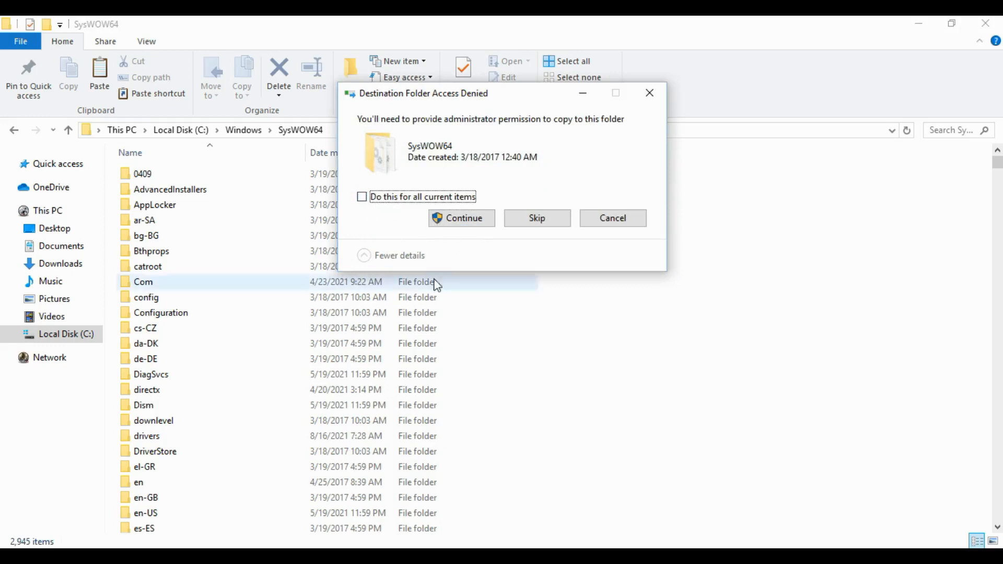
{"action": "left_click", "coordinate": [362, 197]}
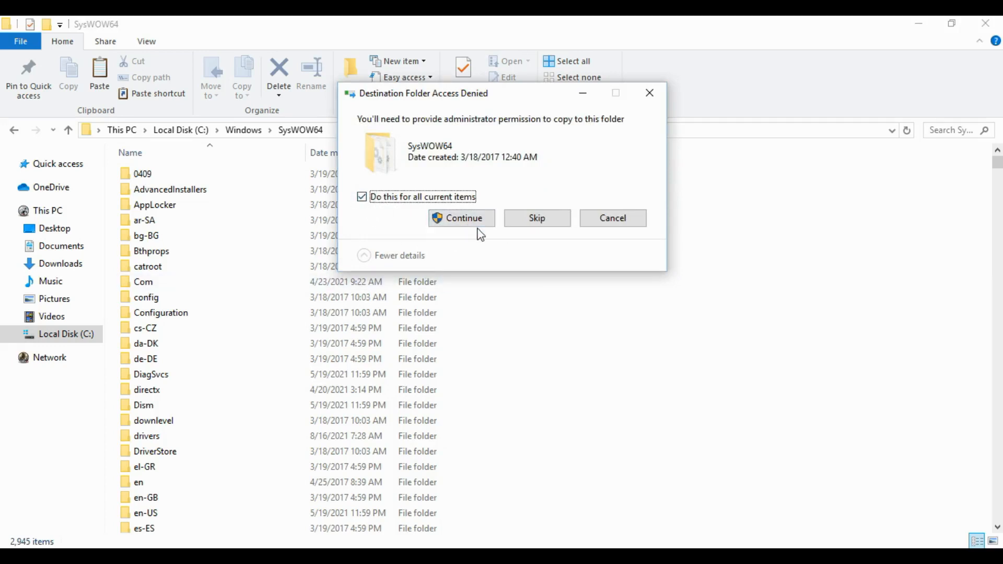
{"action": "left_click", "coordinate": [461, 218]}
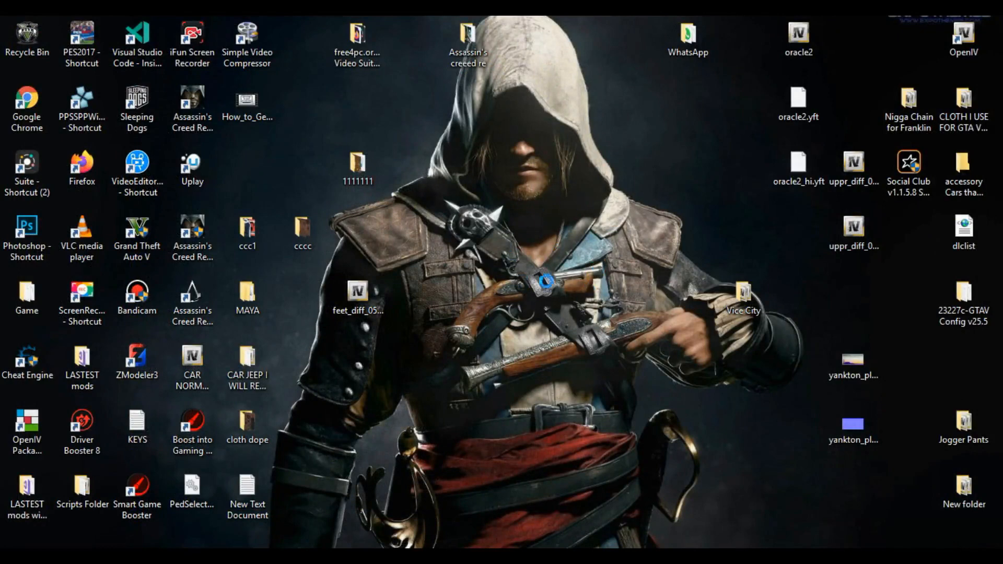
{"action": "mouse_move", "coordinate": [560, 310]}
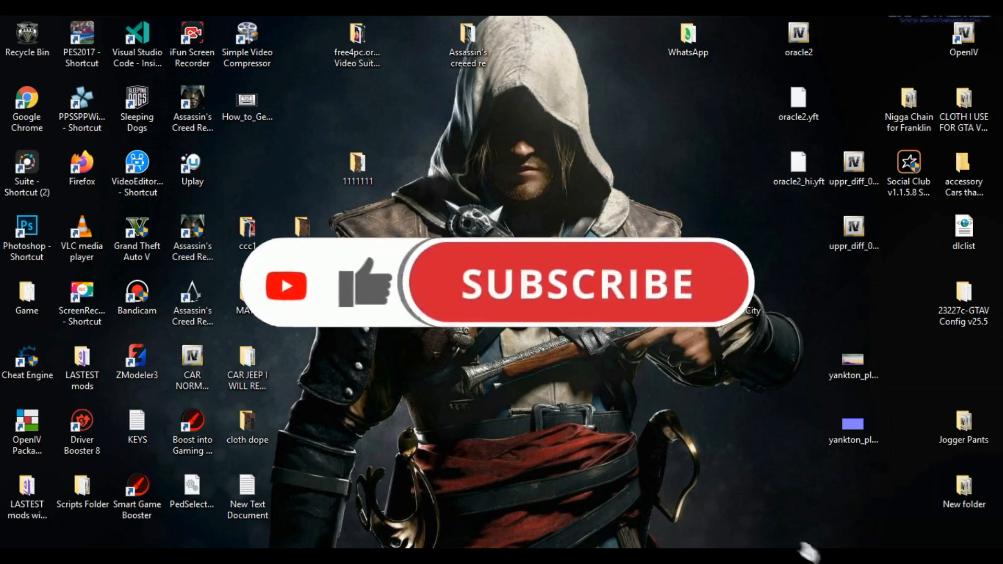
- Acknowledge the channel subscribe reminder shown over the desktop
{"action": "left_click", "coordinate": [576, 292]}
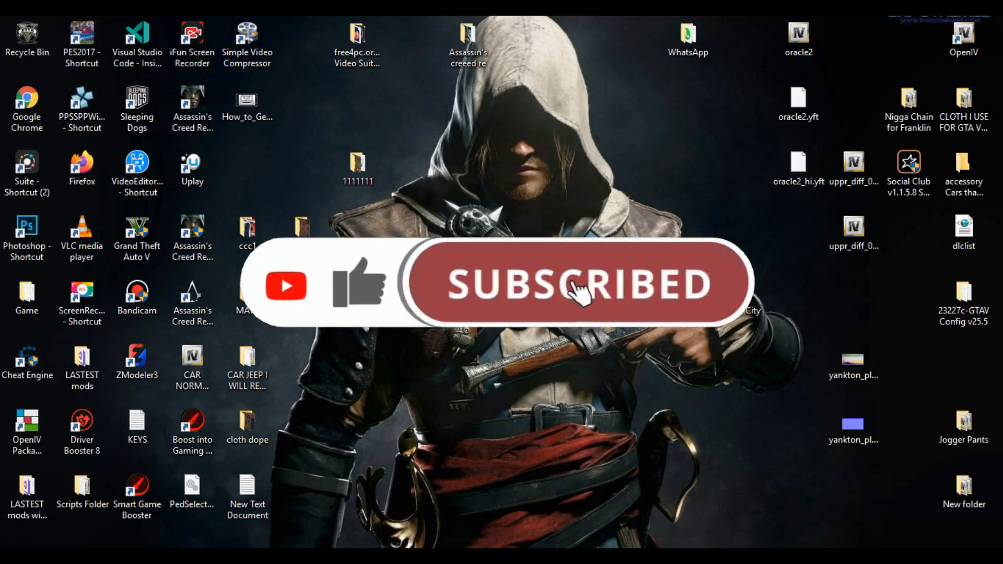